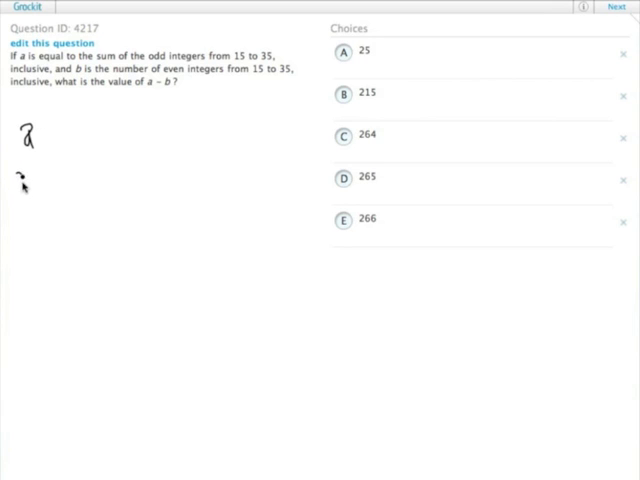
# Handwrite 'b' beneath 'a' in the notes beside the question.
pyautogui.moveTo(16, 164); pyautogui.dragTo(22, 192)
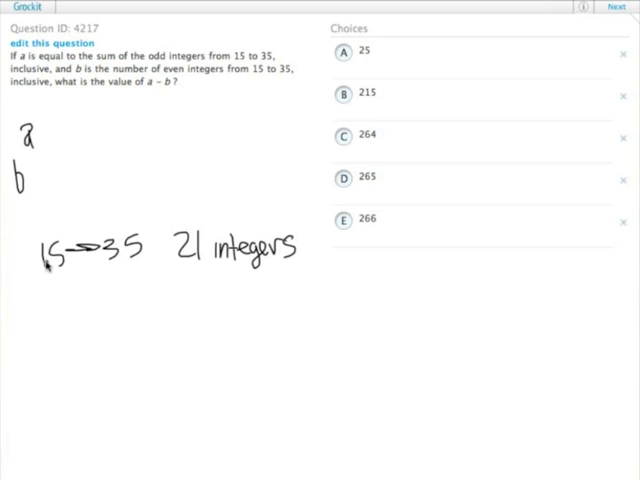
pyautogui.moveTo(178, 284)
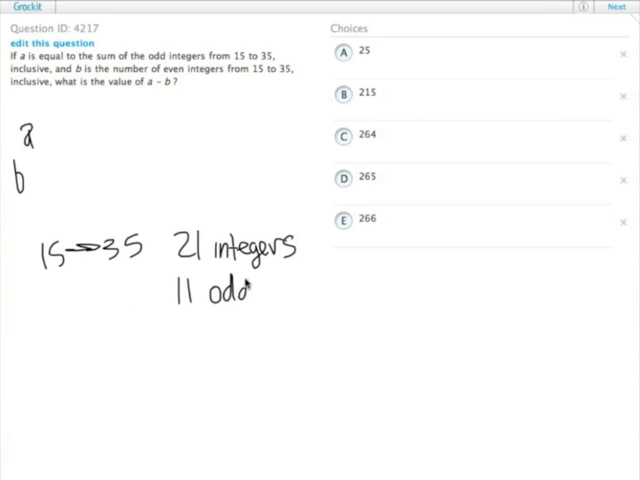
# Handwrite '10 even' under the 11 odd count in the notes.
pyautogui.write('10 eve')
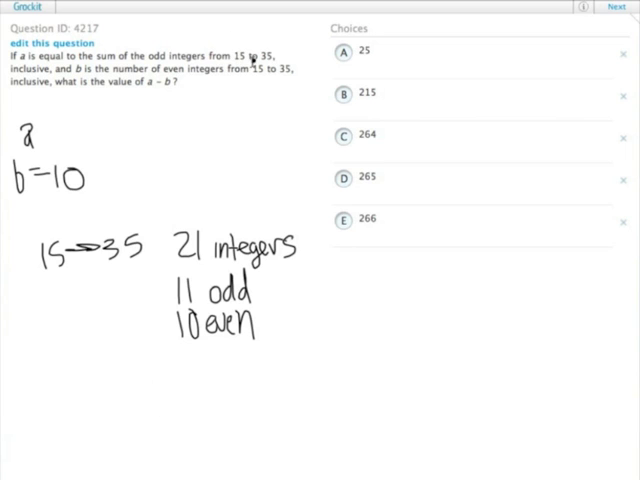
pyautogui.moveTo(100, 430)
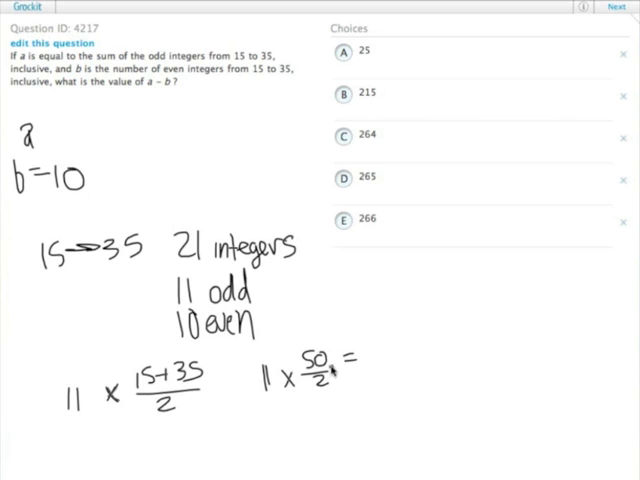
# Handwrite the final digit of the odd-integer sum, 275.
pyautogui.write('5')
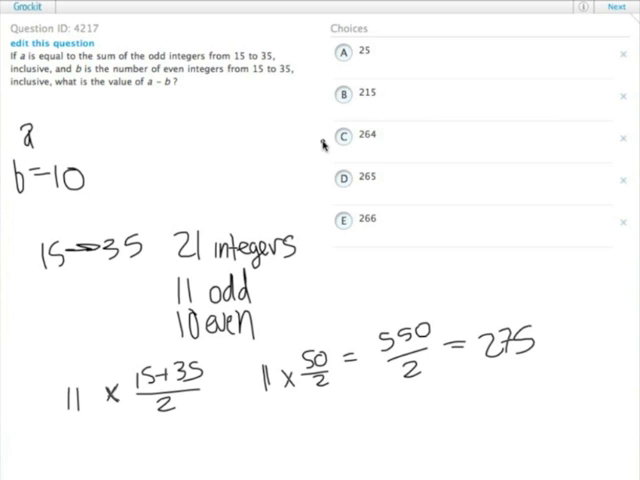
pyautogui.moveTo(420, 444)
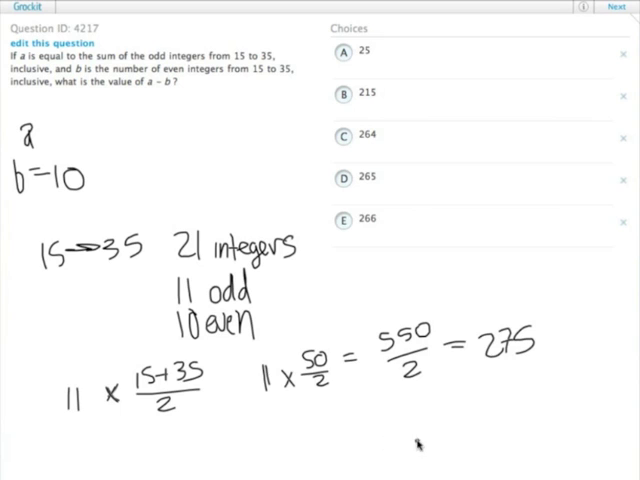